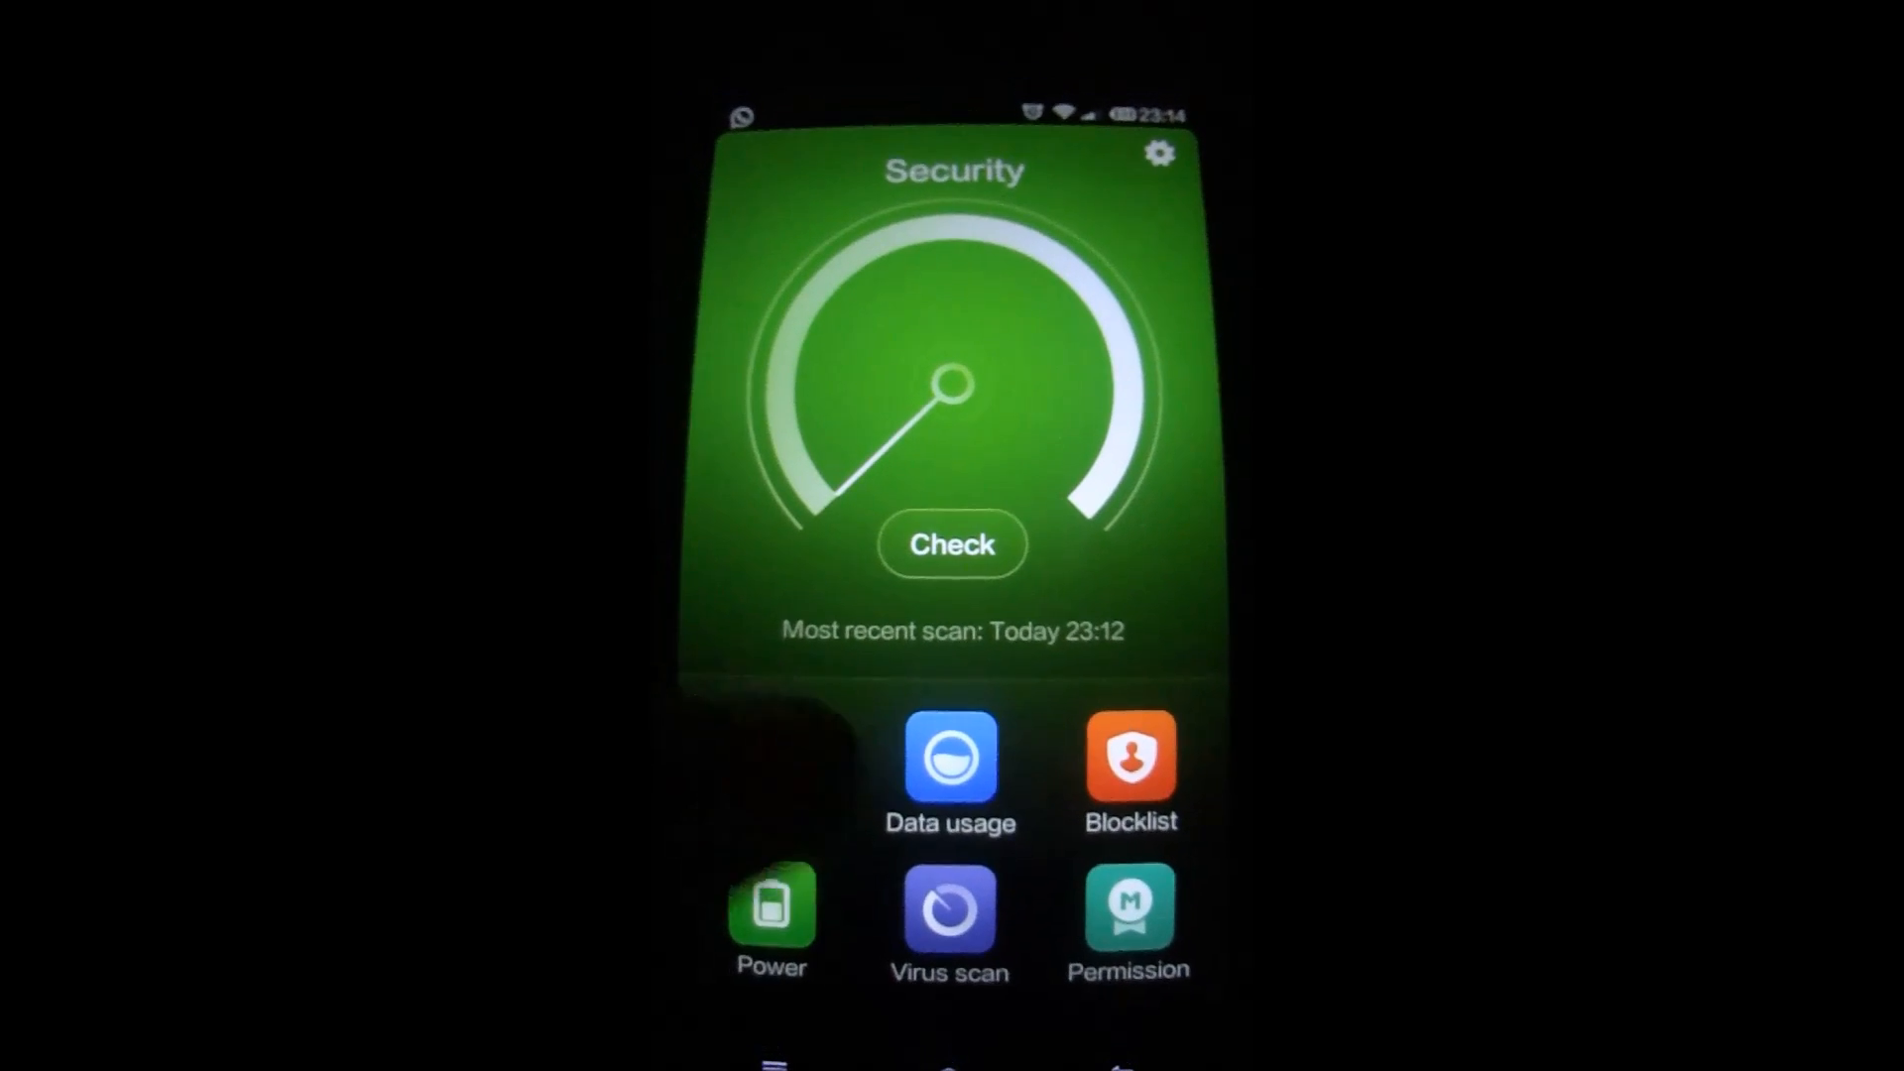
# Open Data usage from the Security home screen to see 144.1 MB used.
pyautogui.click(952, 759)
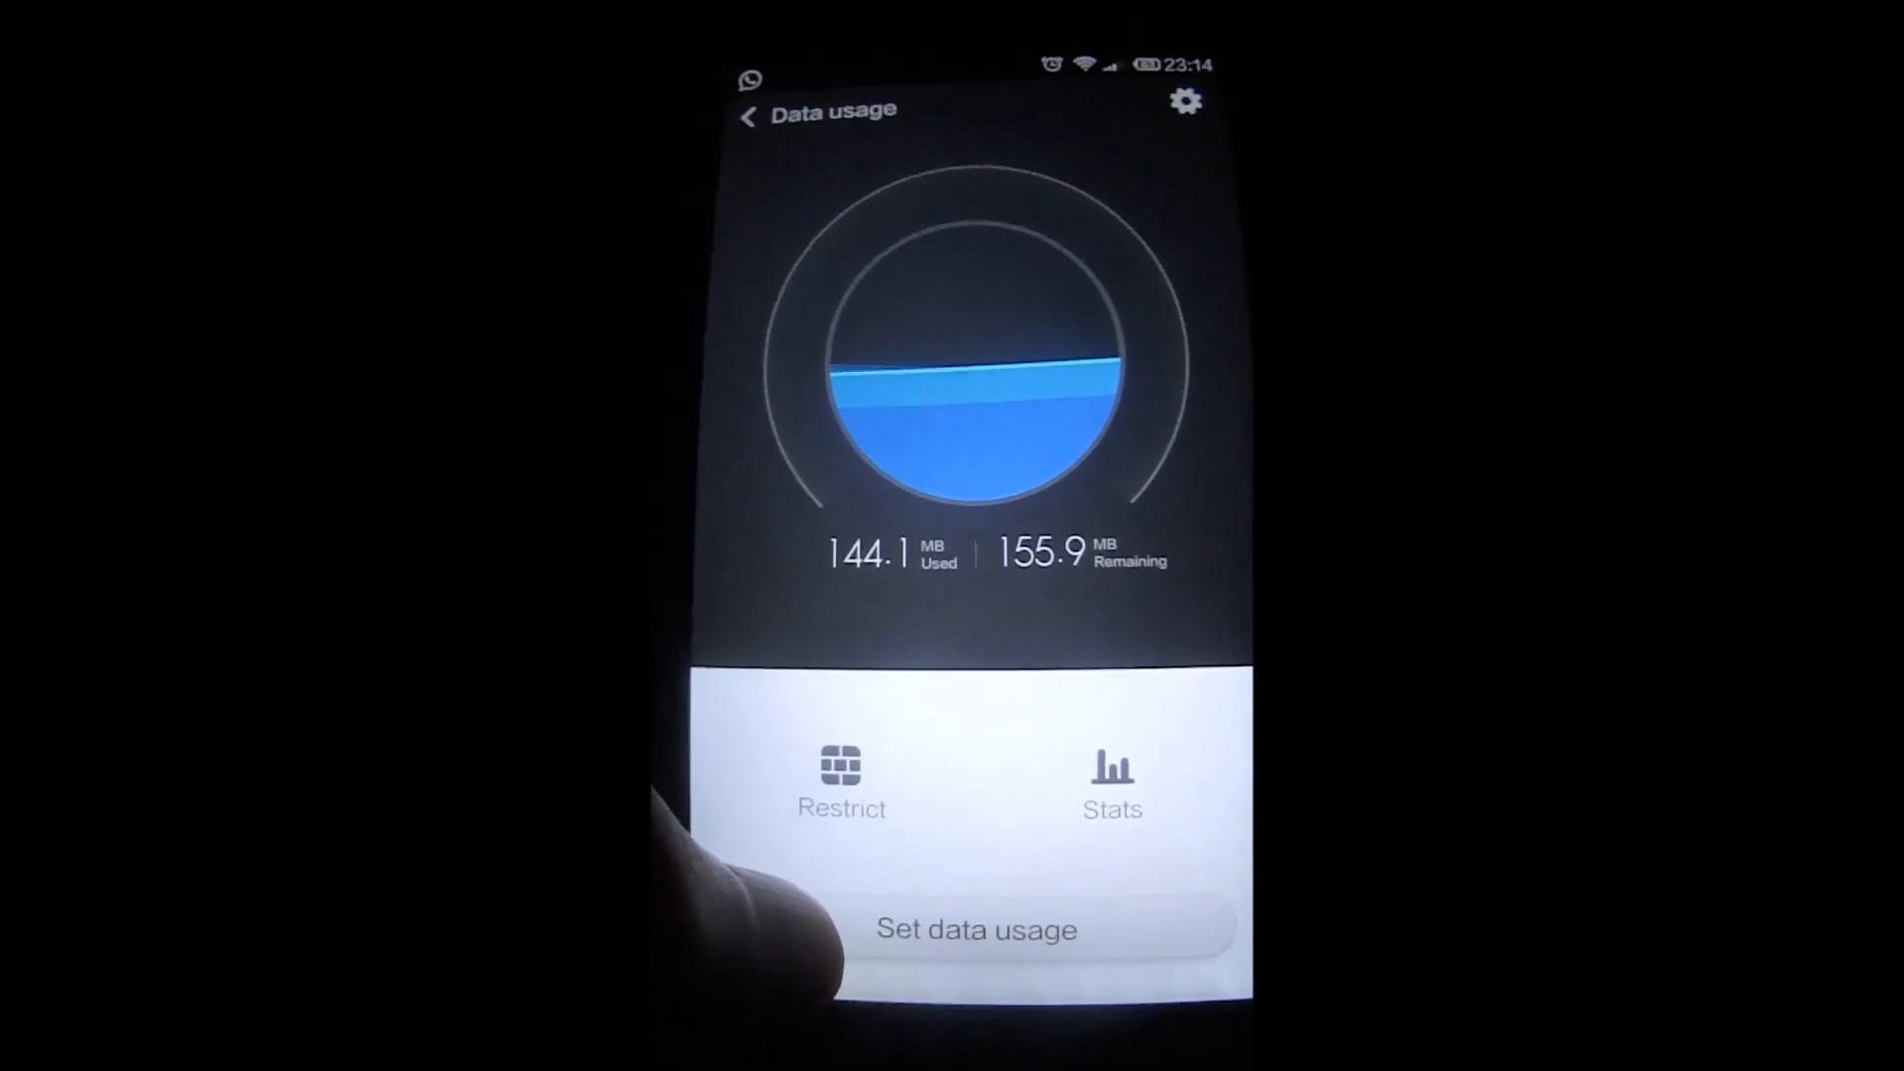
# Enter a 300 MB data usage limit in the Set data usage dialog.
pyautogui.click(975, 930)
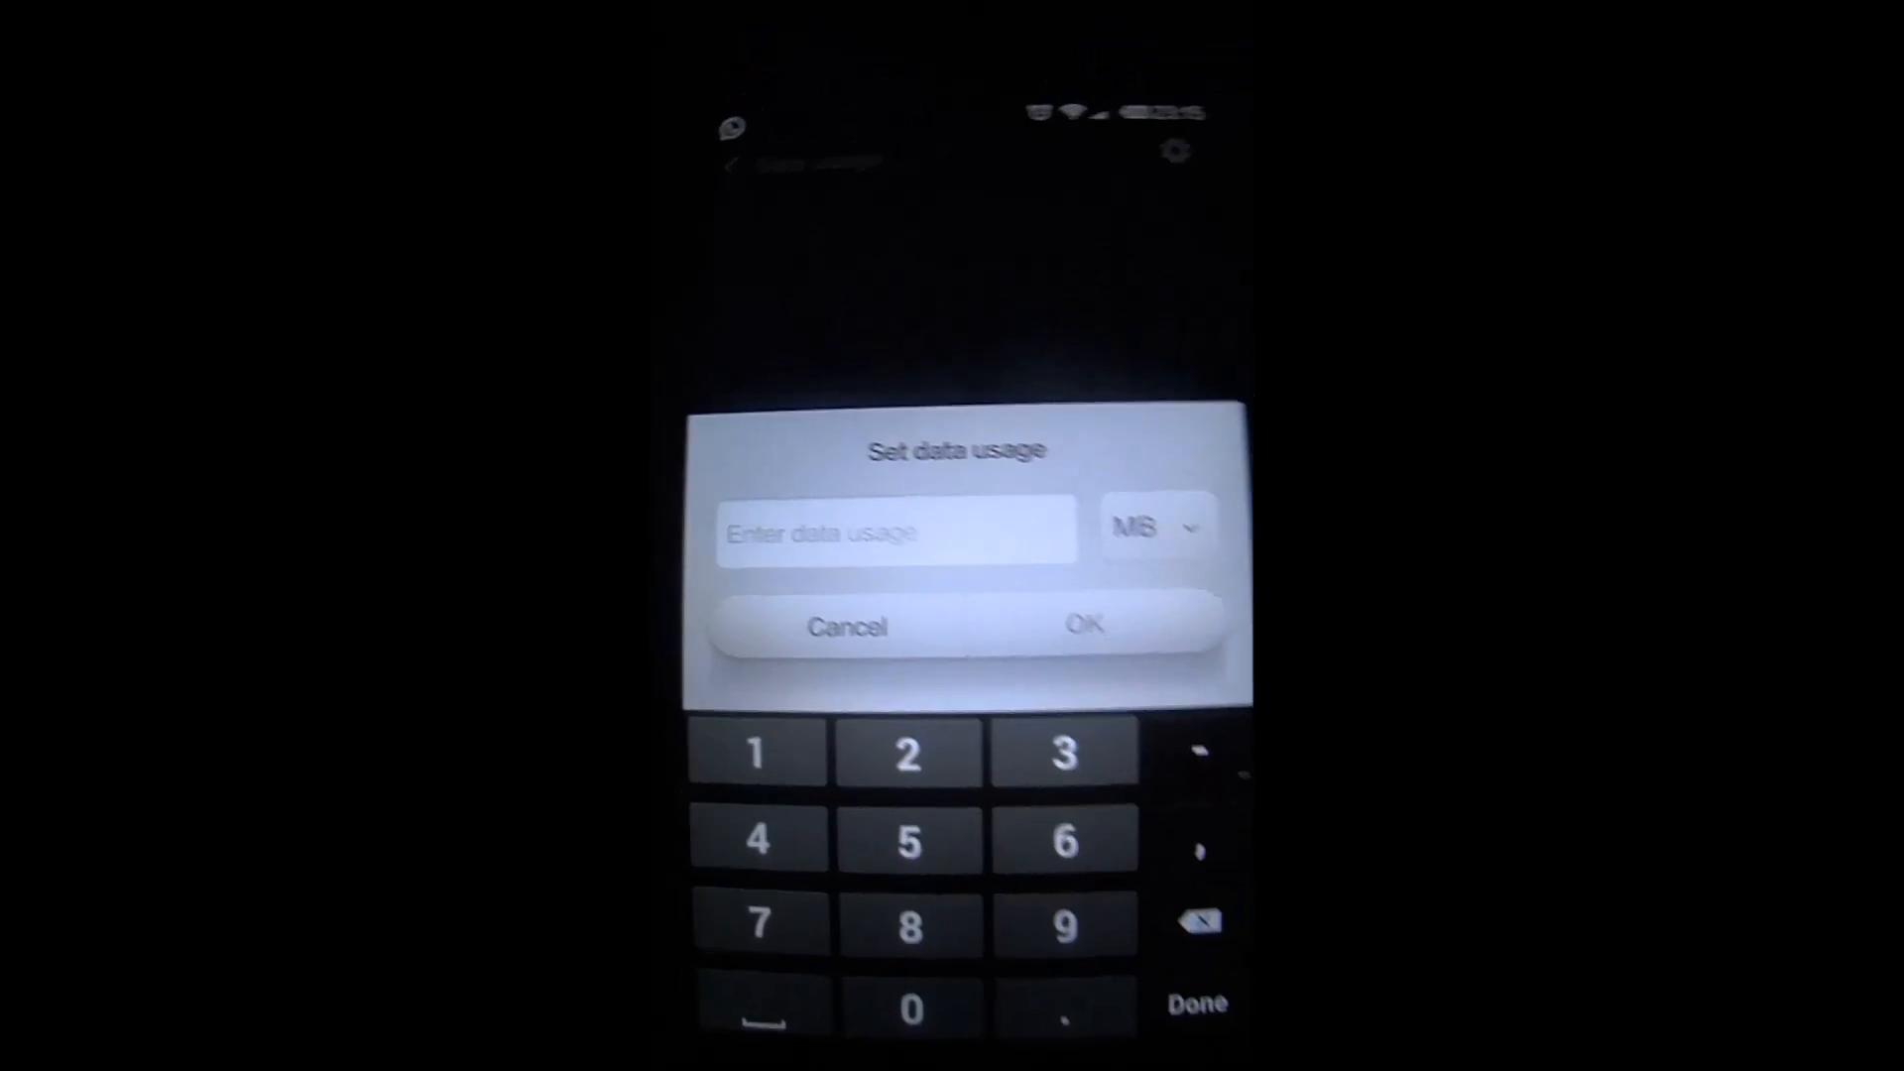
pyautogui.click(1066, 751)
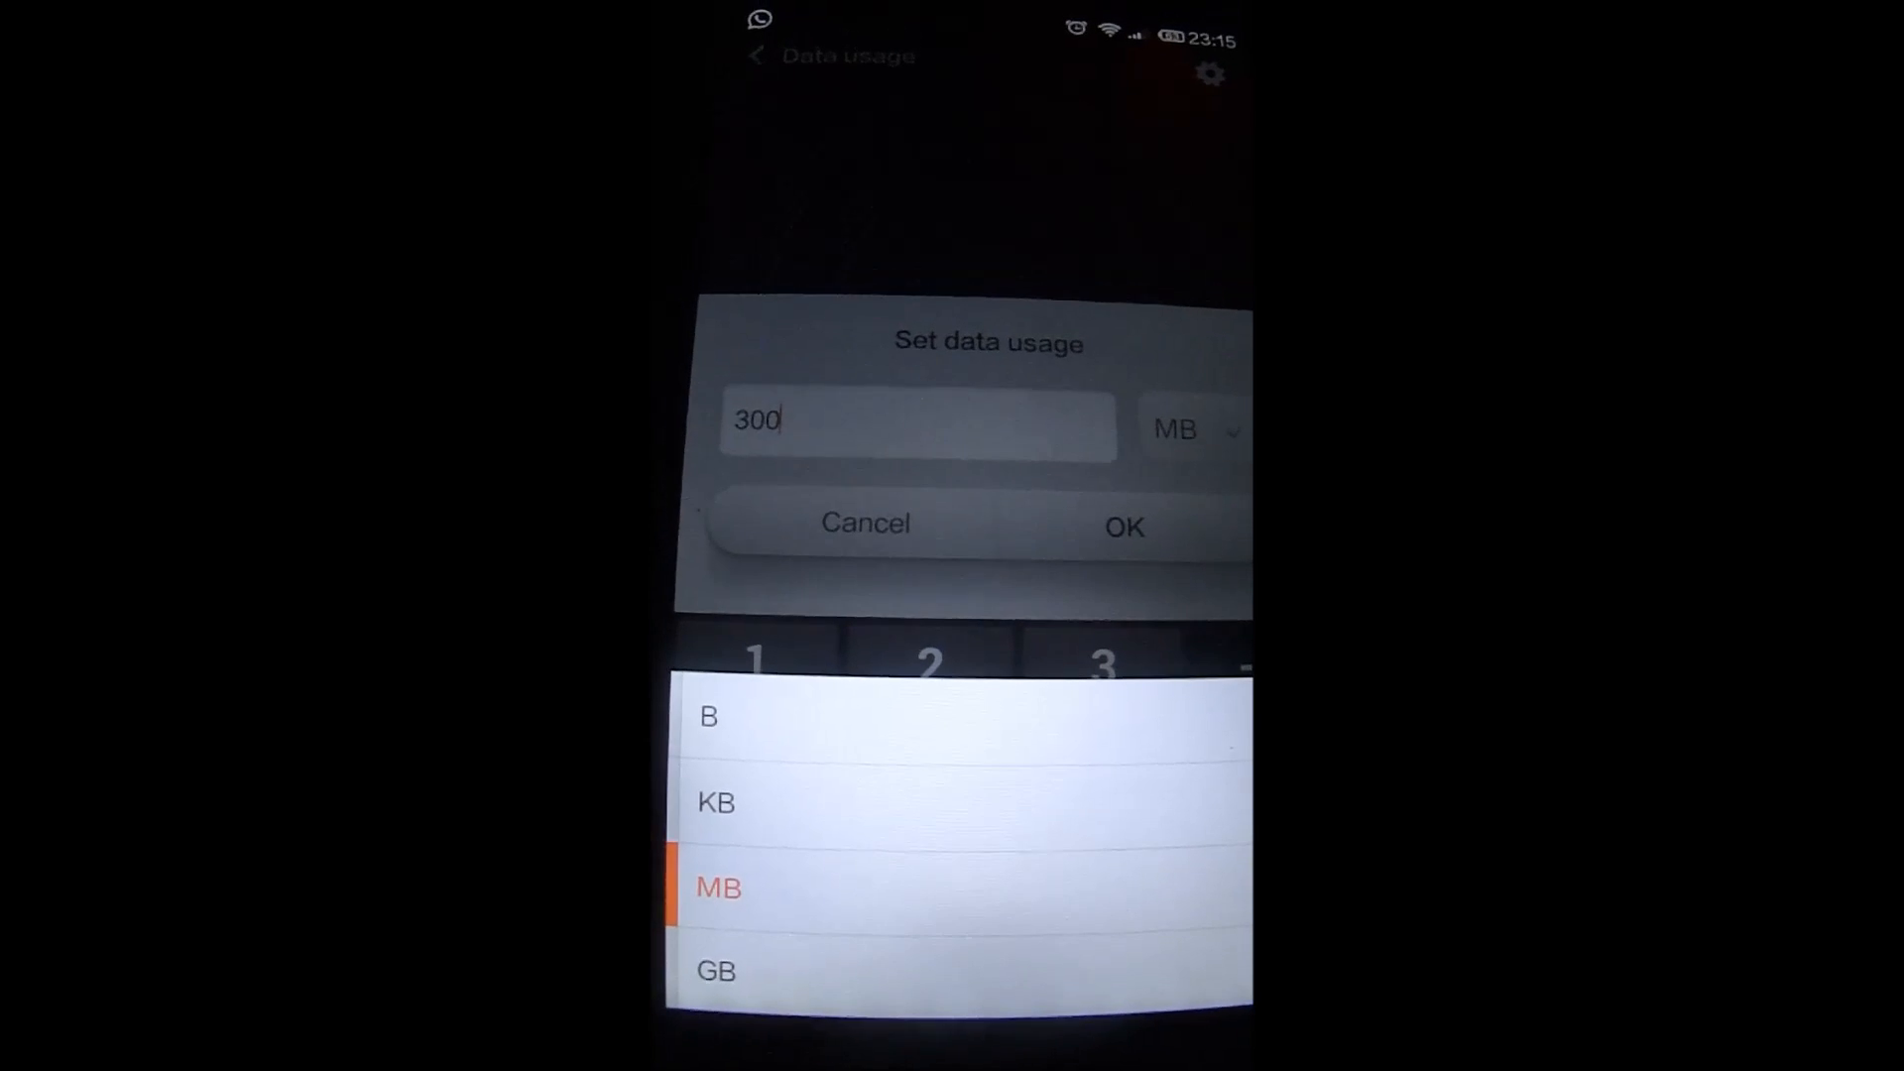
pyautogui.click(1122, 525)
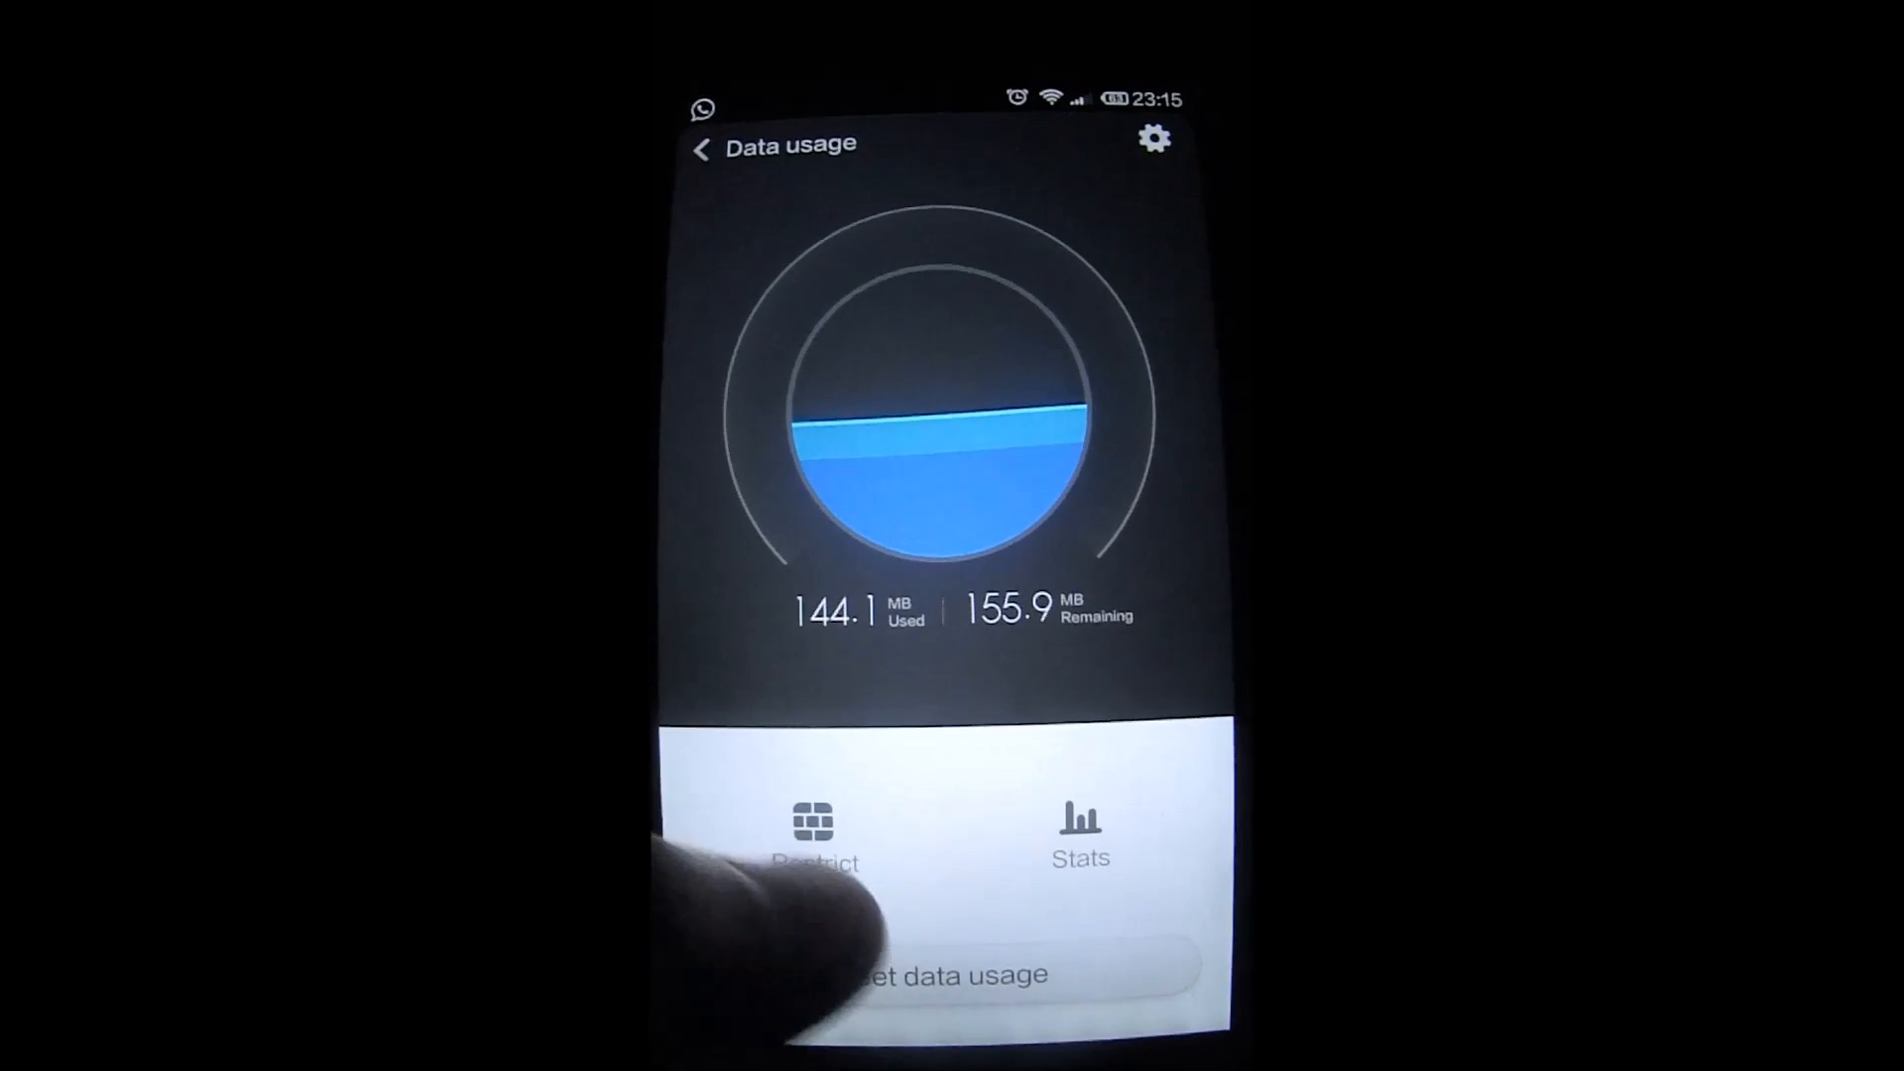
# Open Restrict data usage by app and scroll through the Downloaded apps list.
pyautogui.click(814, 838)
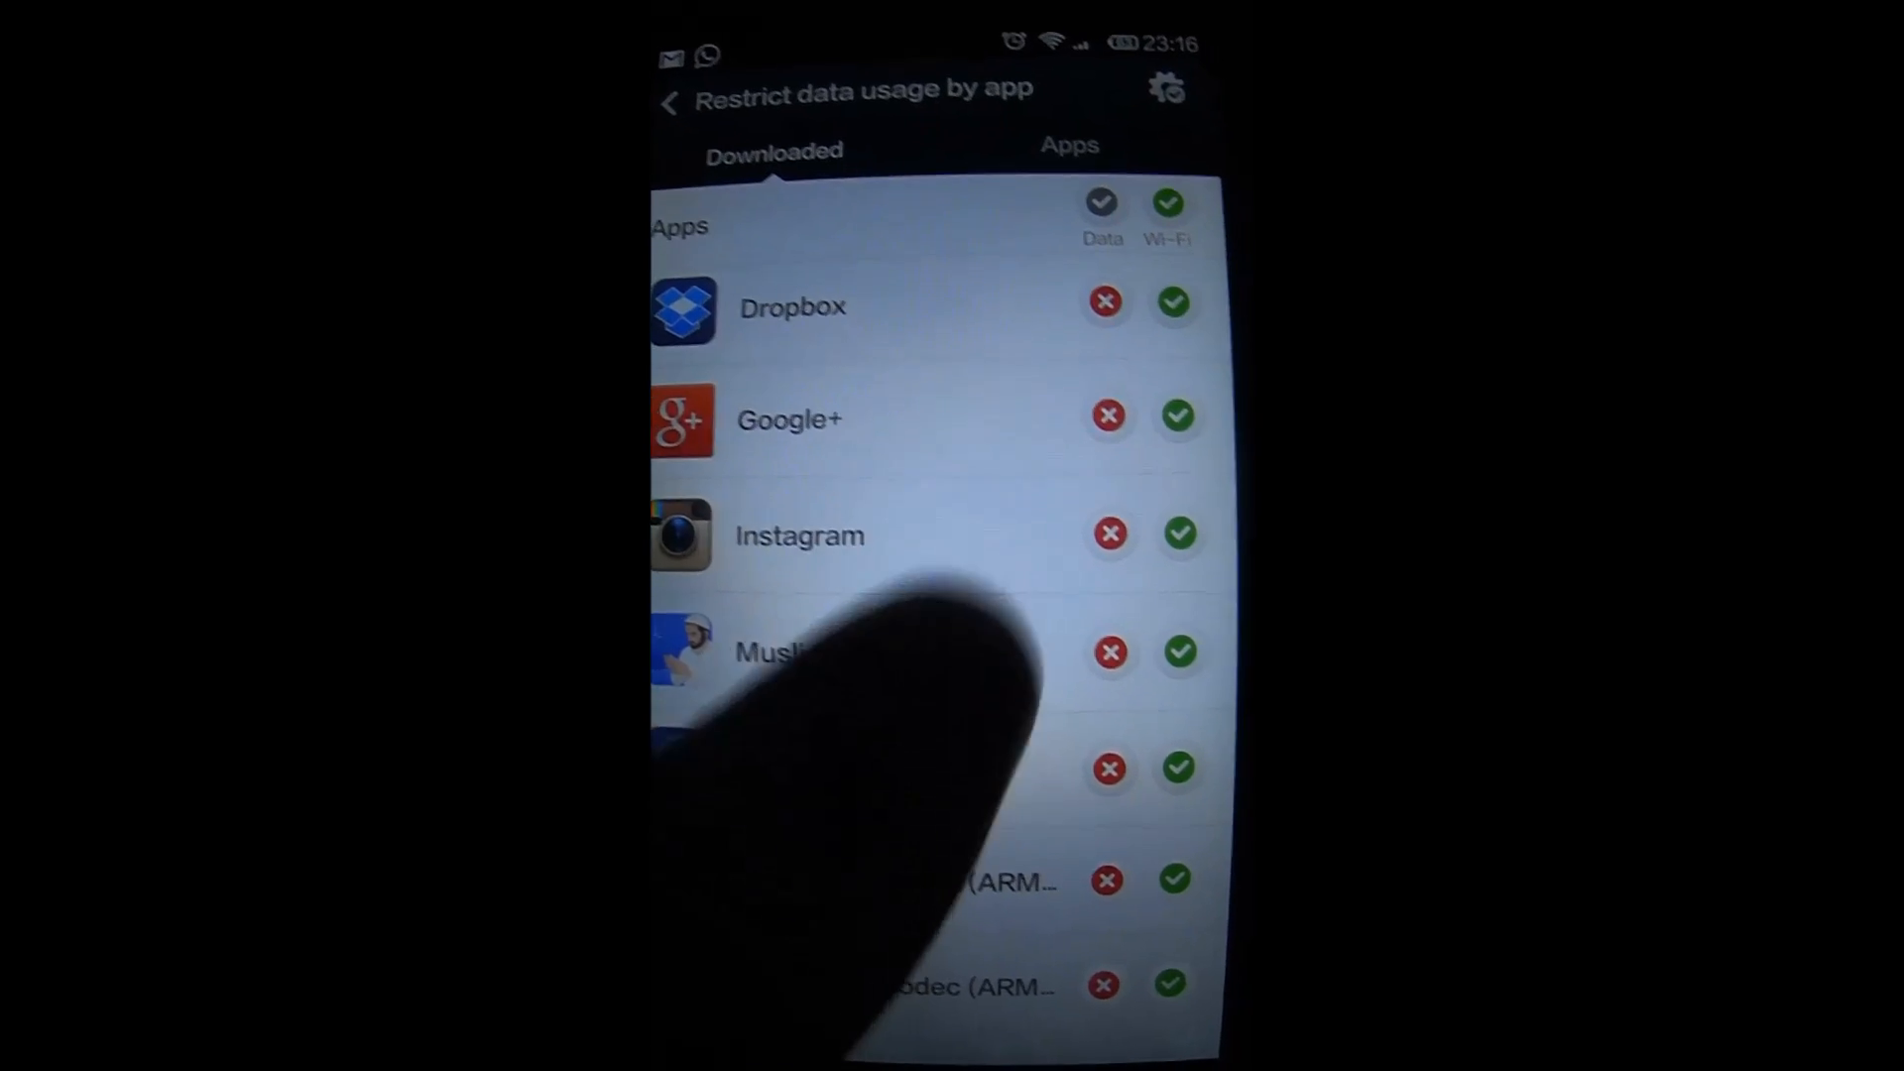
pyautogui.scroll(-3)
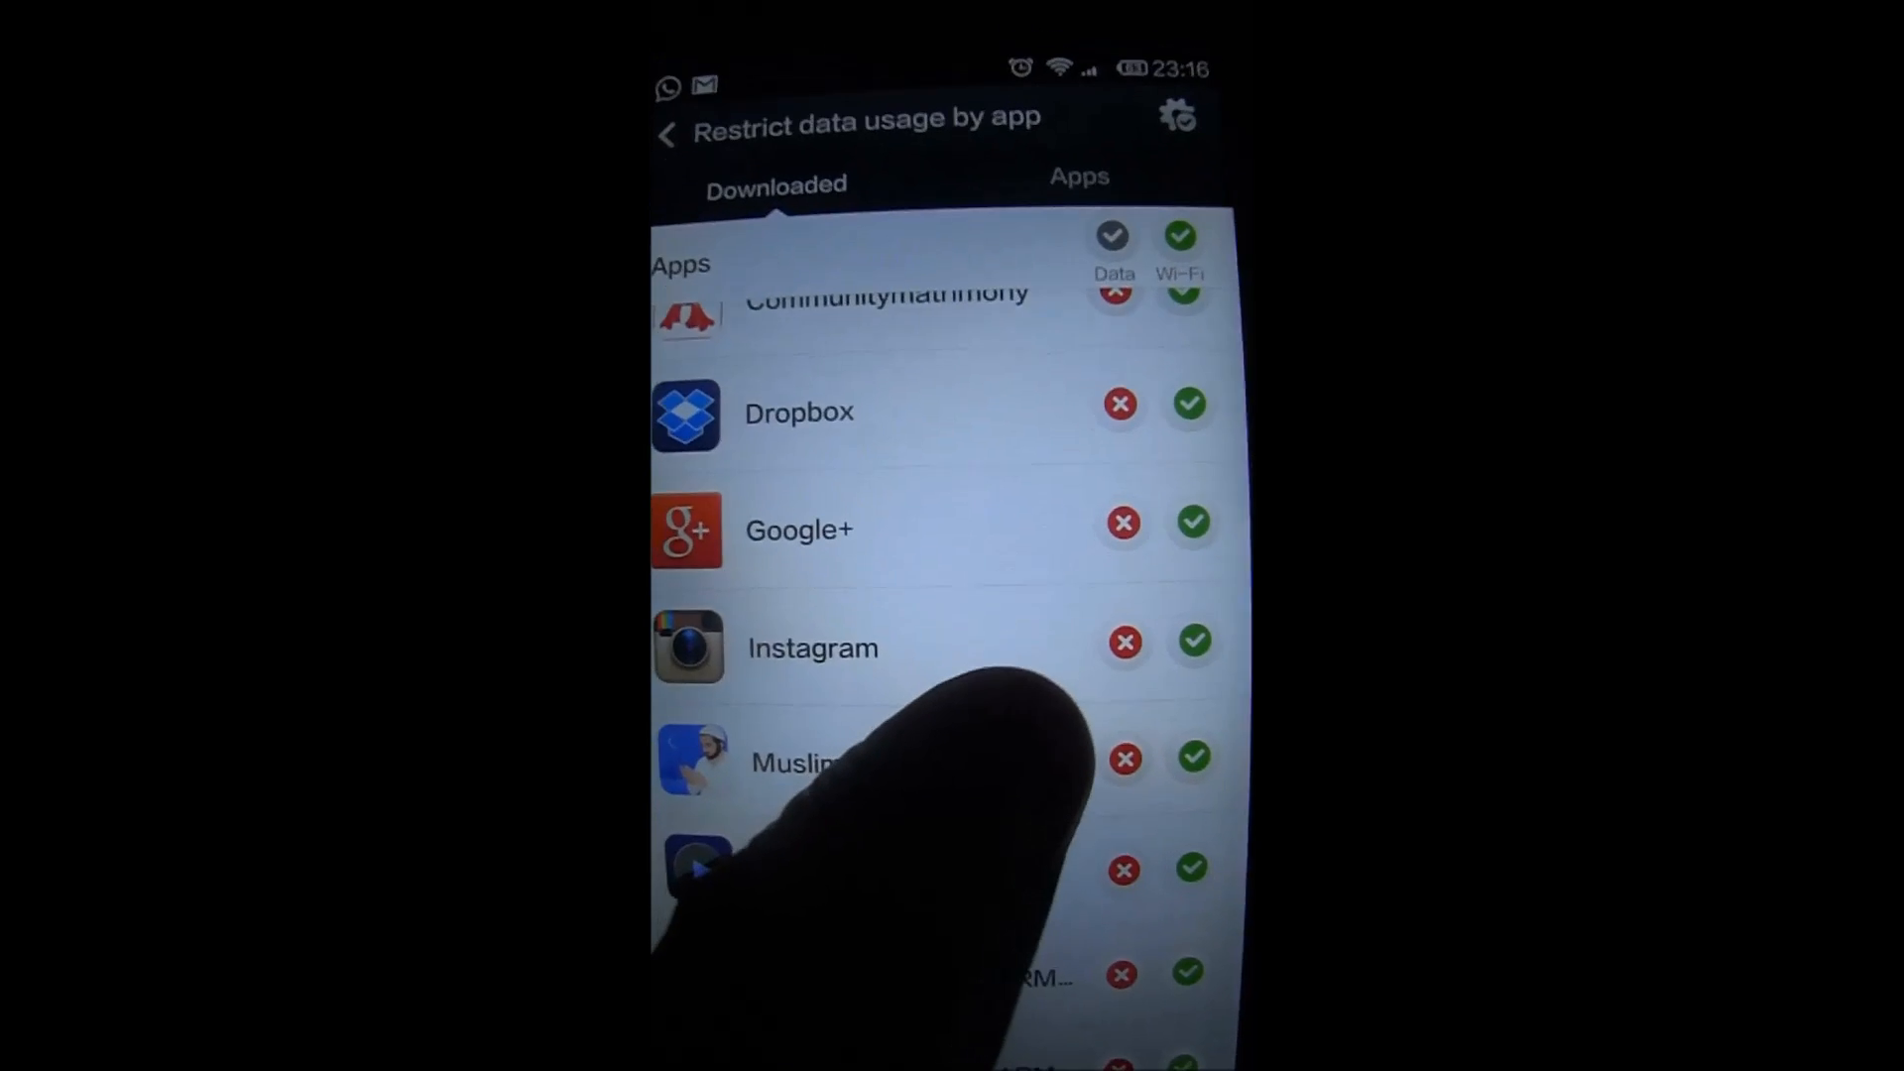
pyautogui.click(1122, 641)
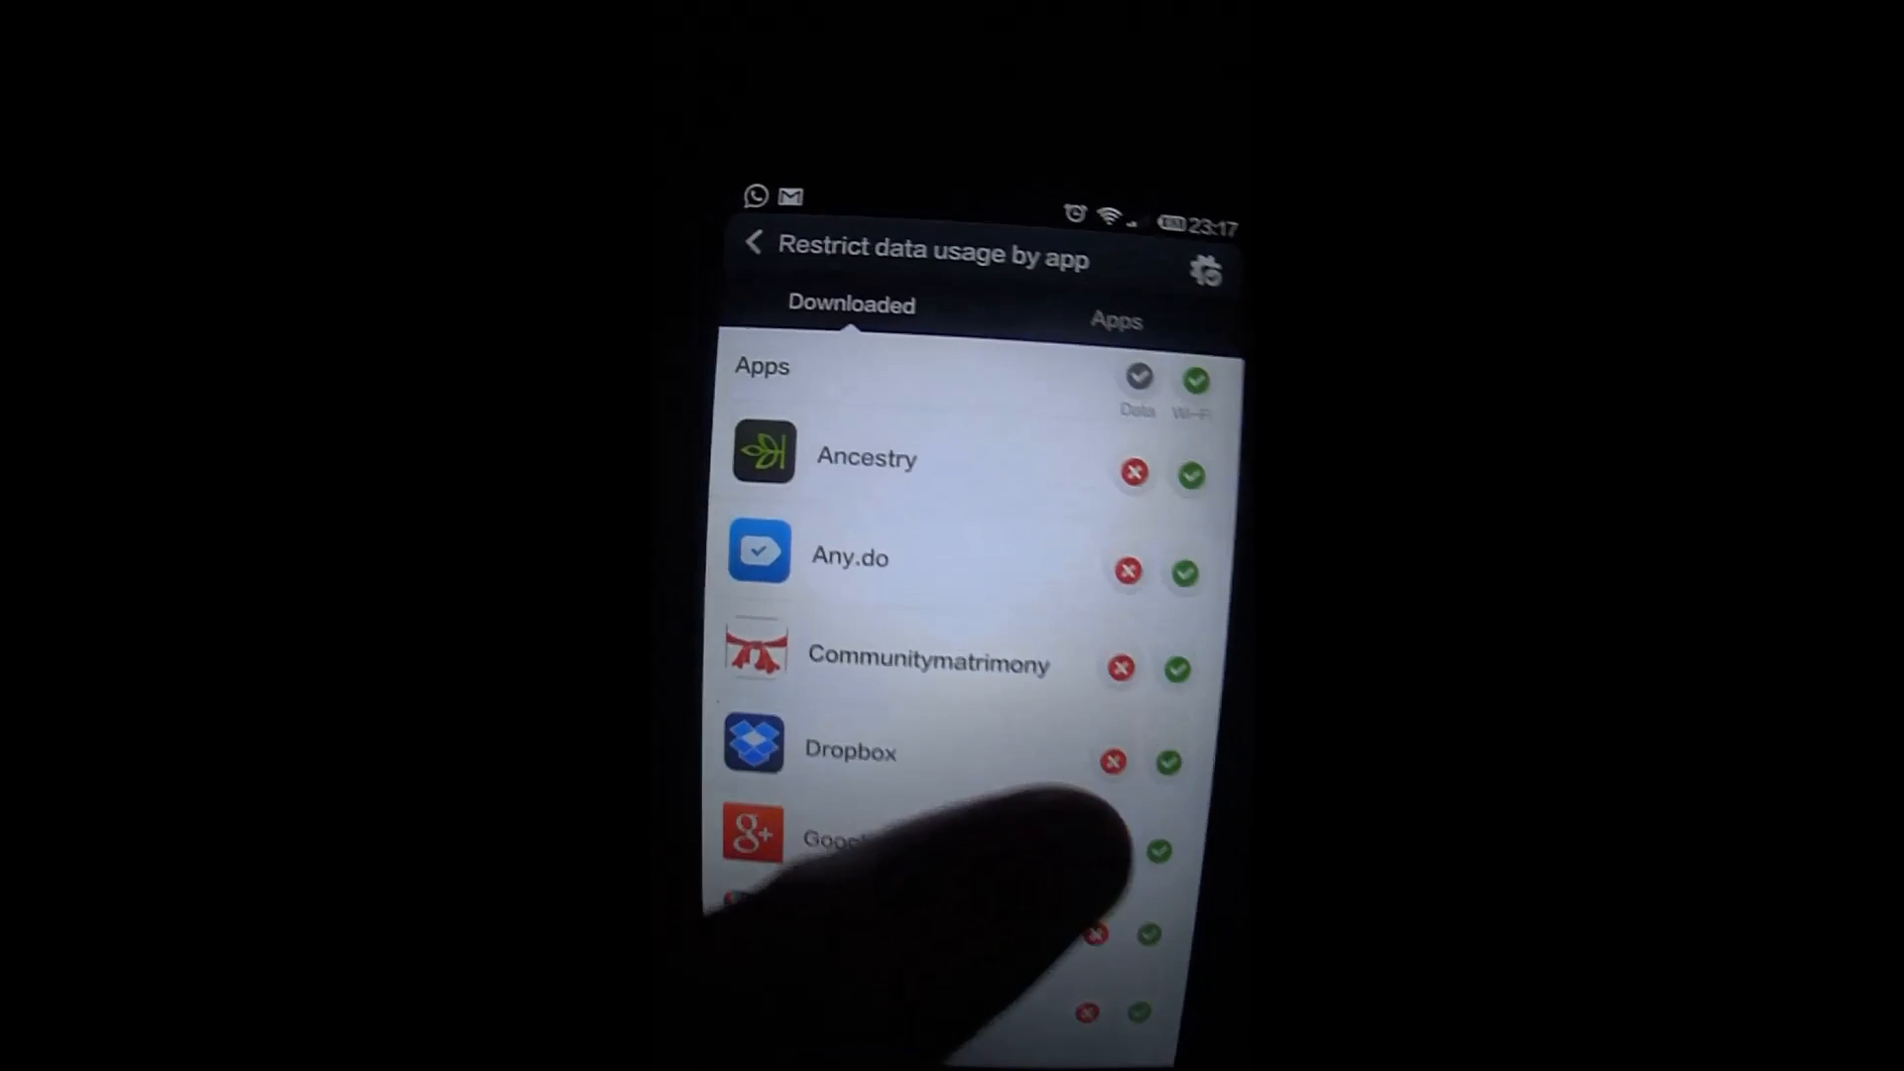
# Go back to the overview, open today's per-app Stats, then return to the usage list.
pyautogui.click(753, 247)
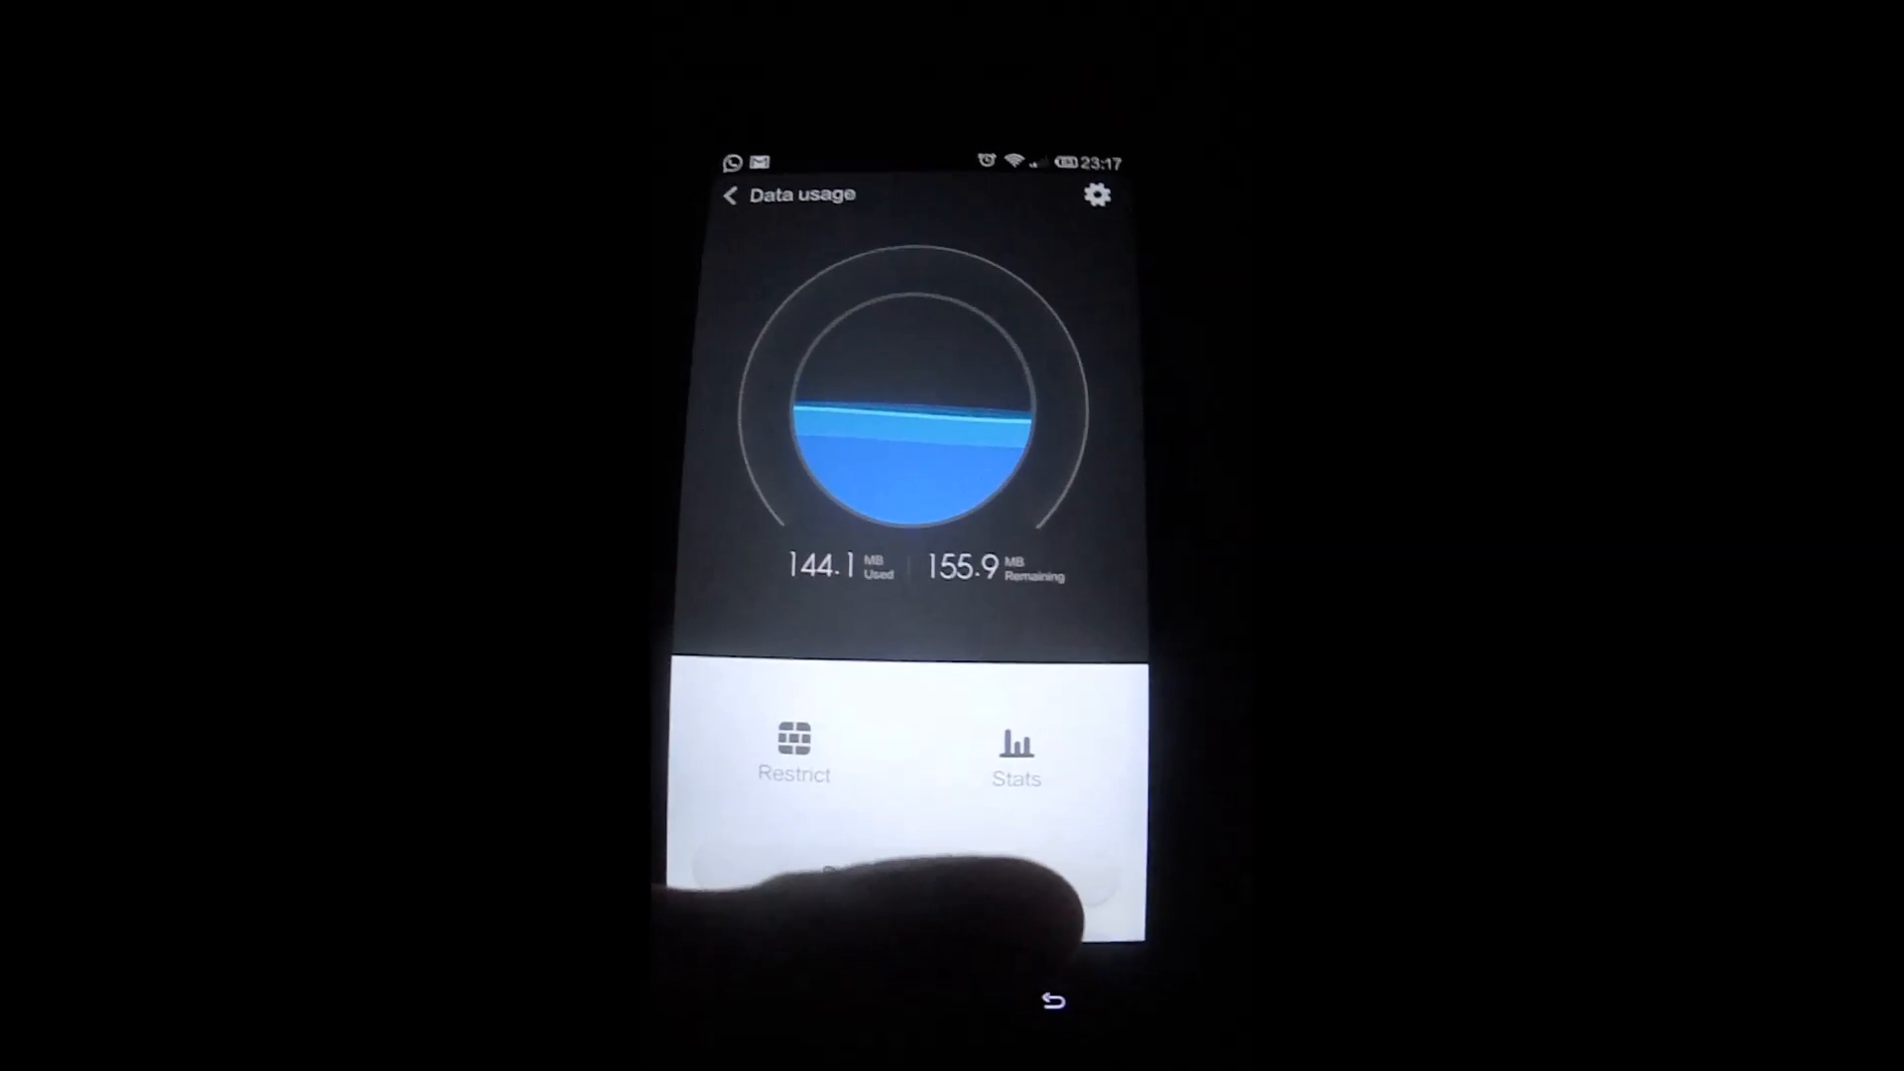
pyautogui.click(1016, 753)
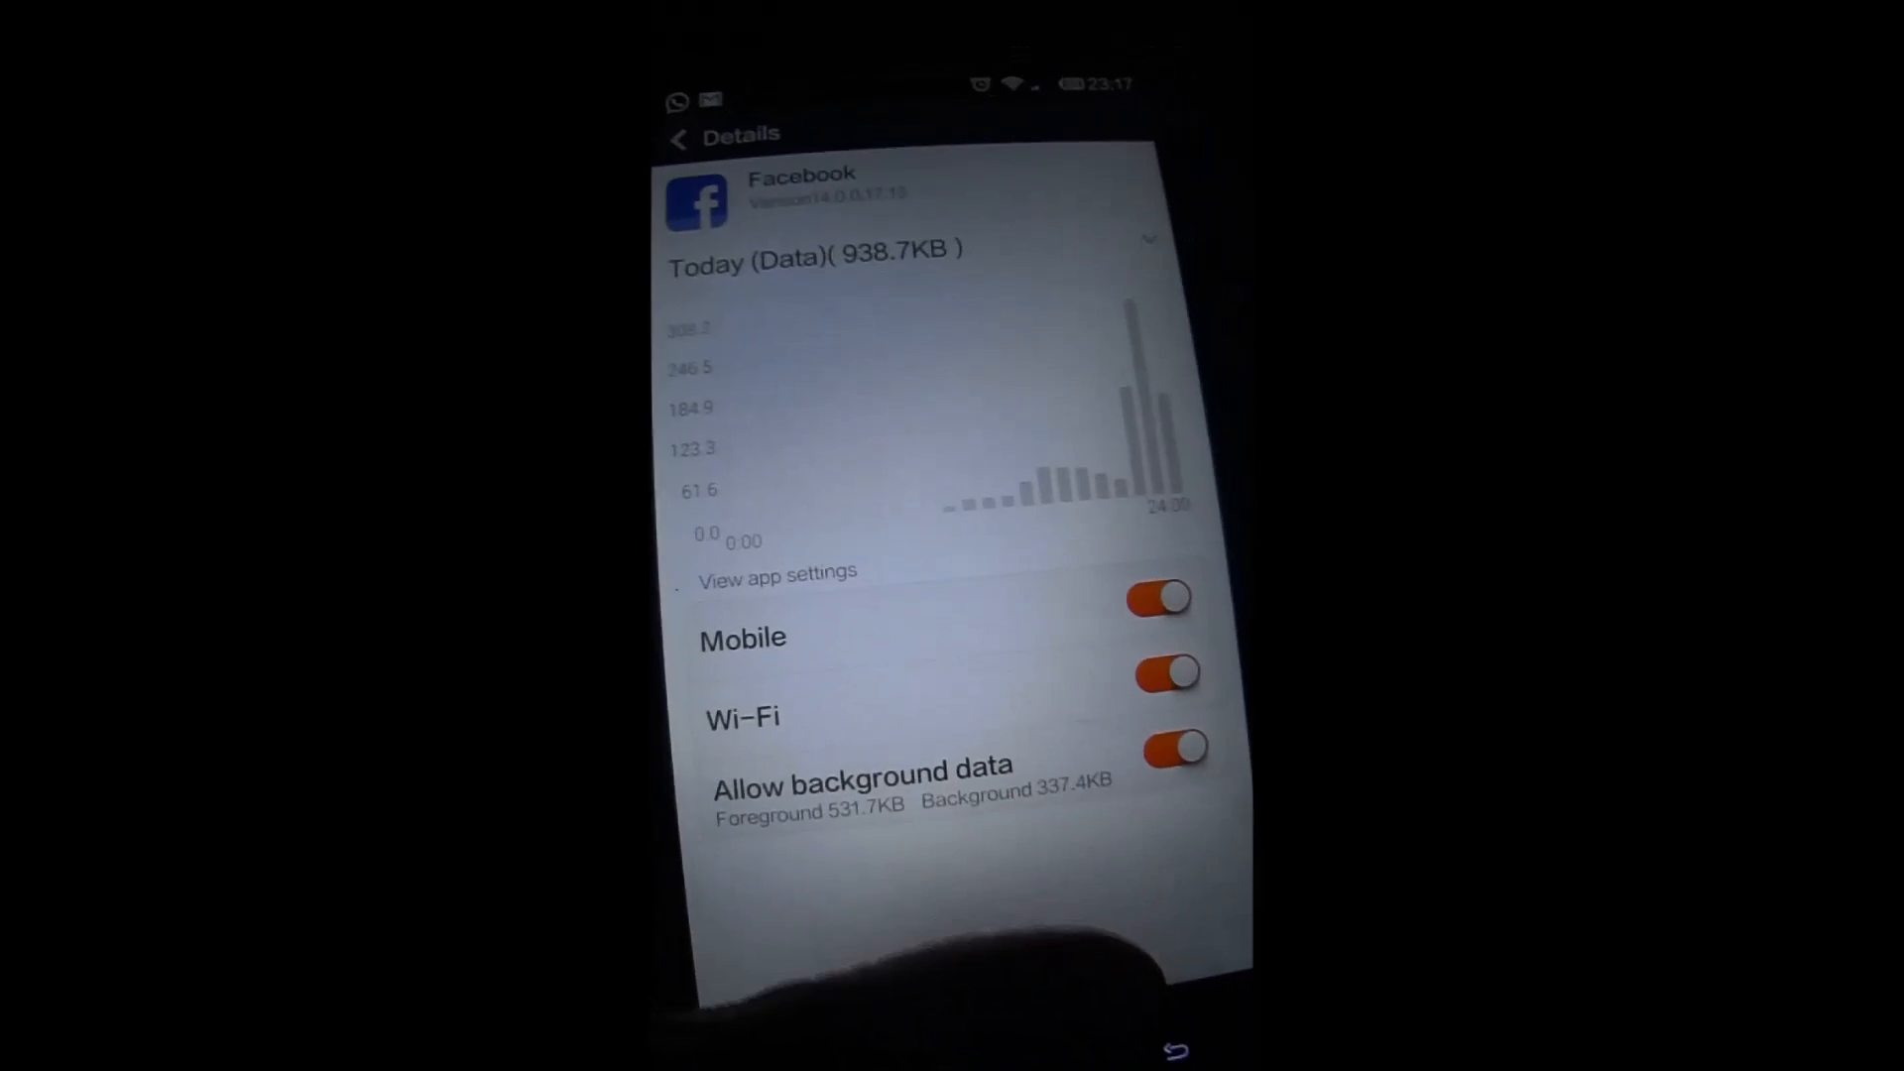
pyautogui.click(676, 134)
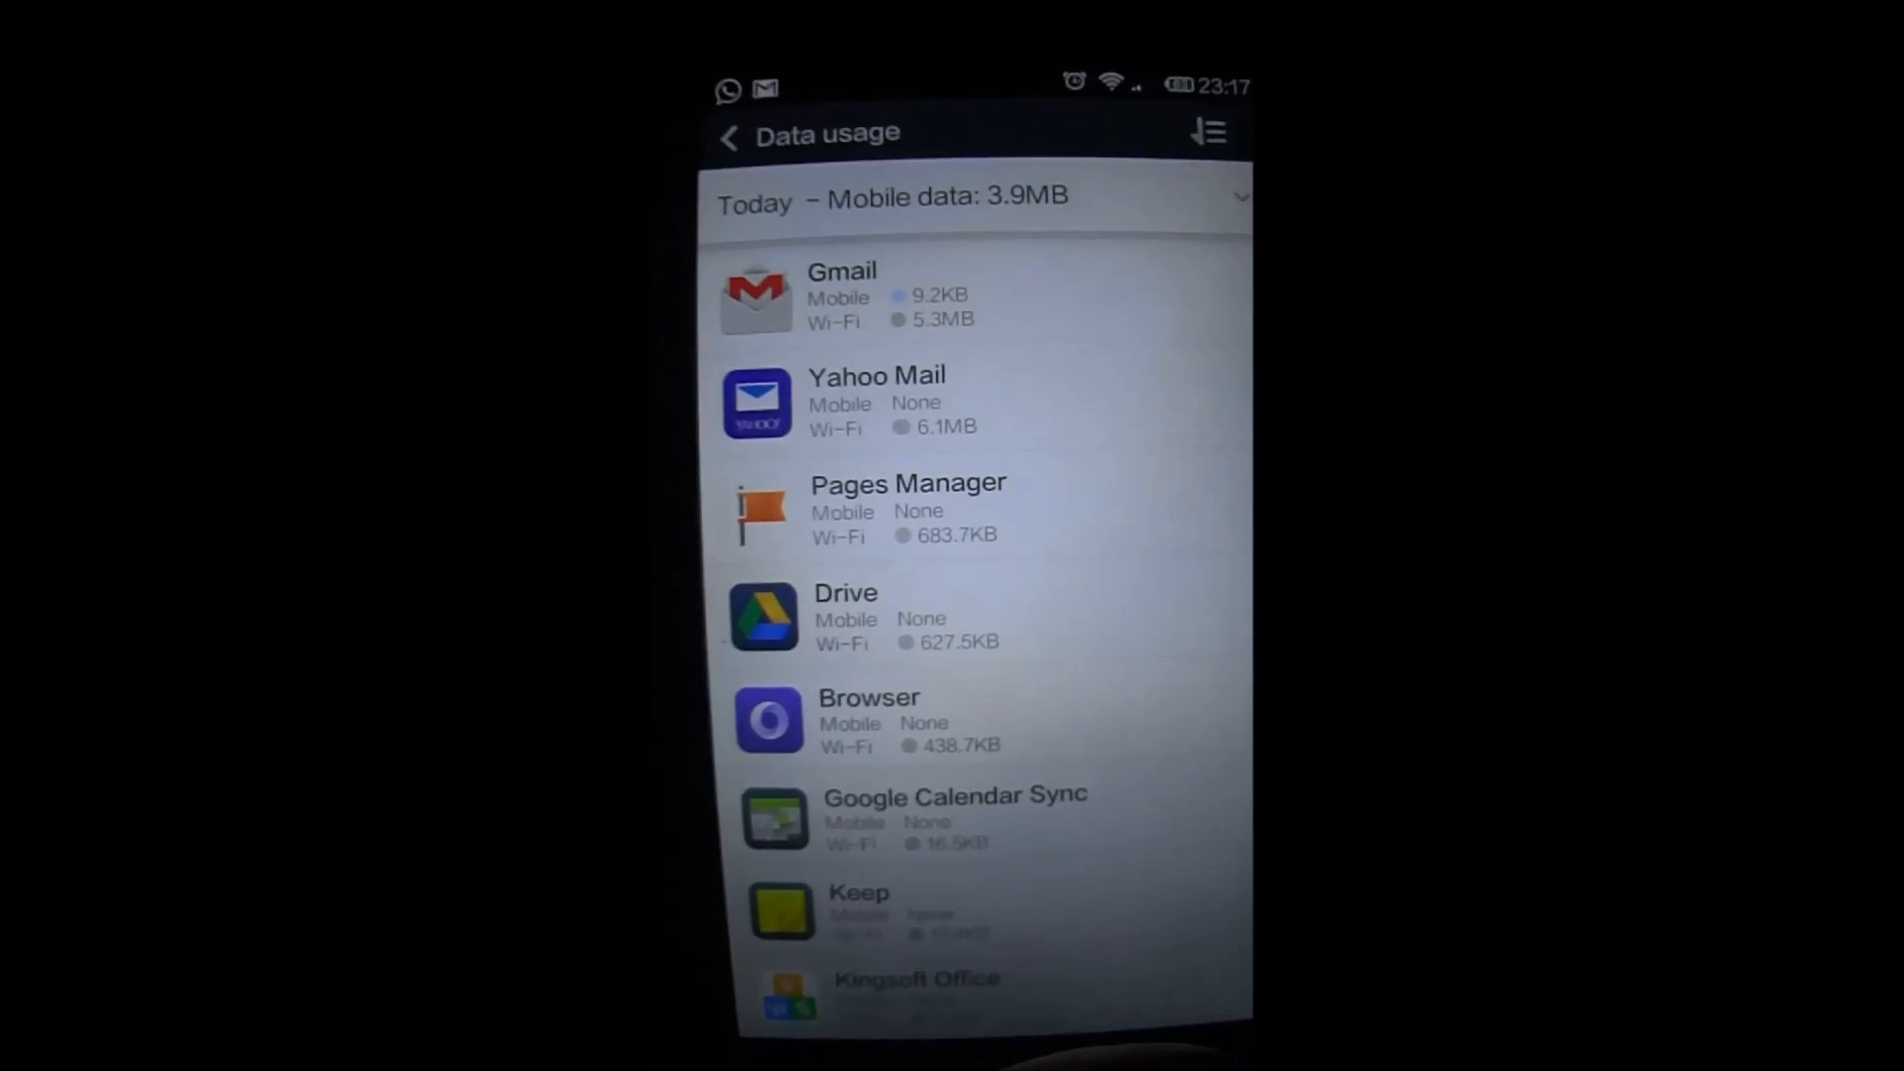
# View Kingsoft Office's details (0.0B used today), then go back to the Security home screen.
pyautogui.click(917, 979)
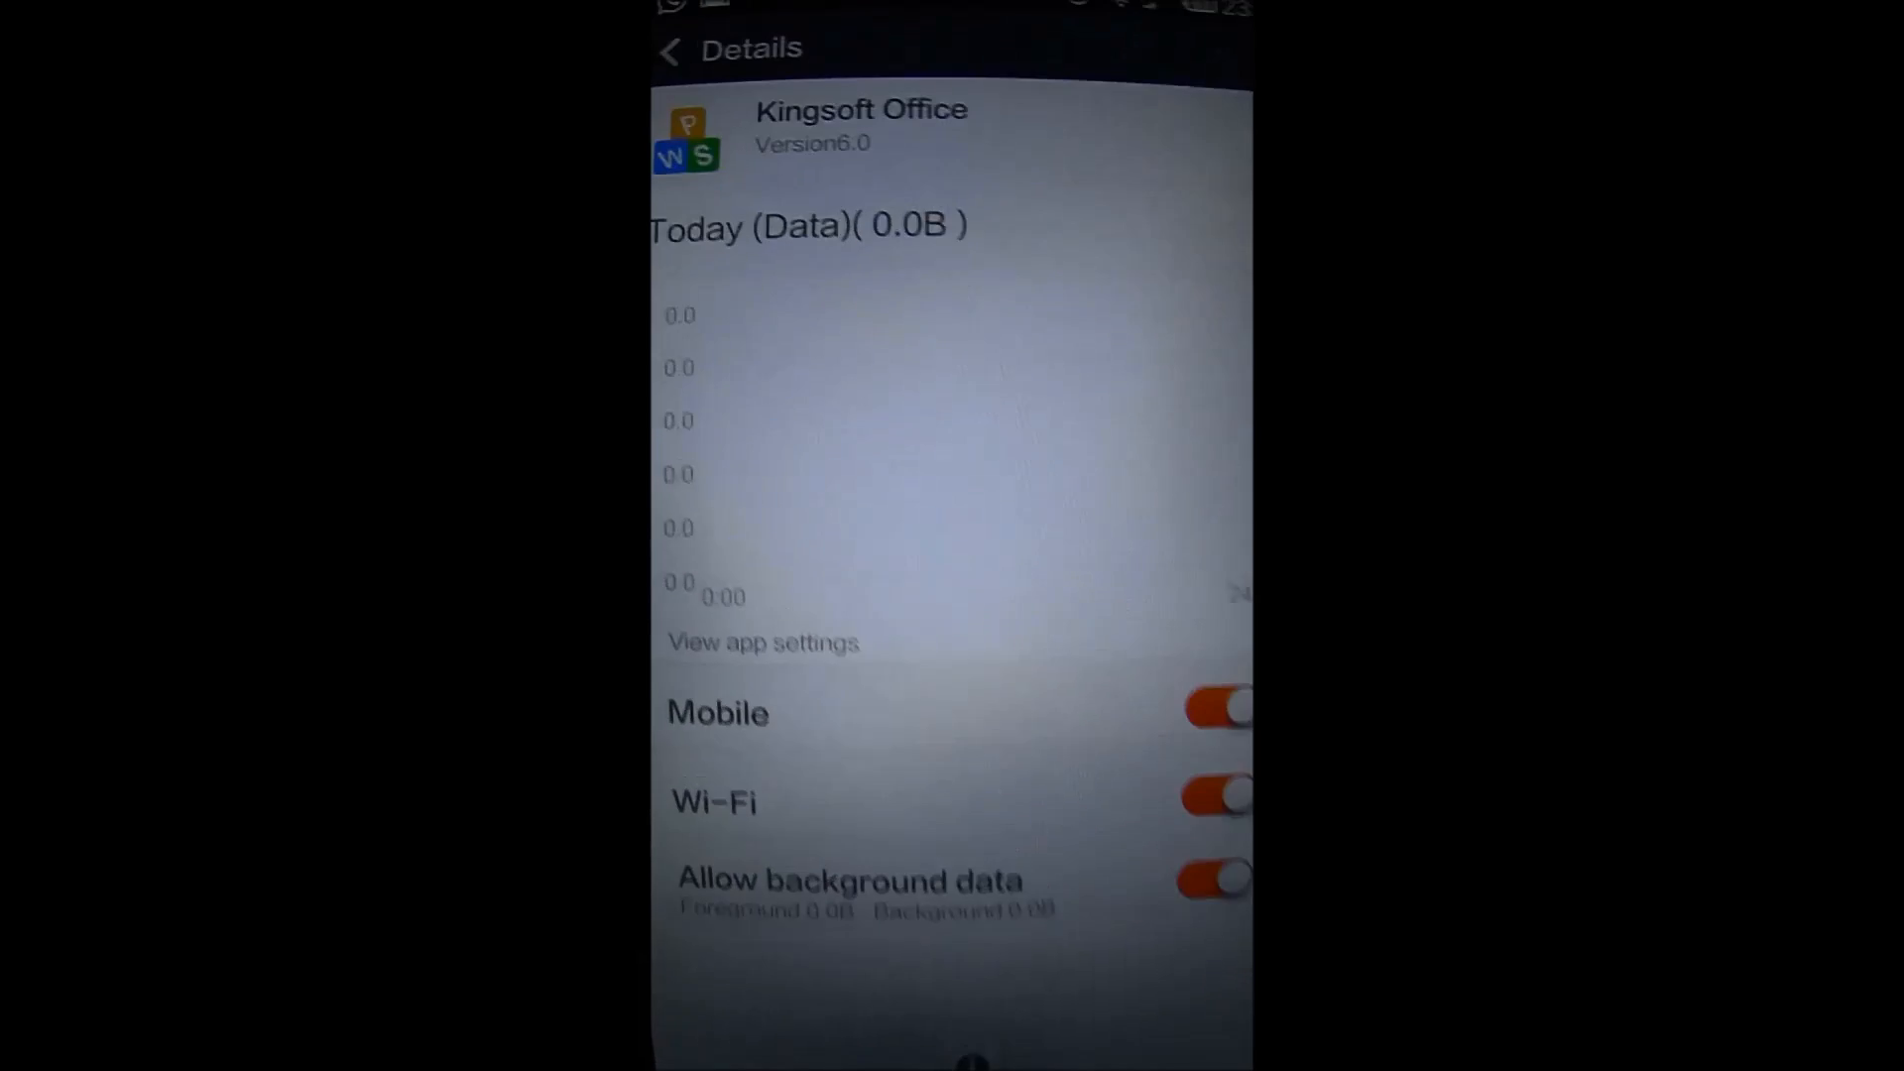
pyautogui.click(675, 49)
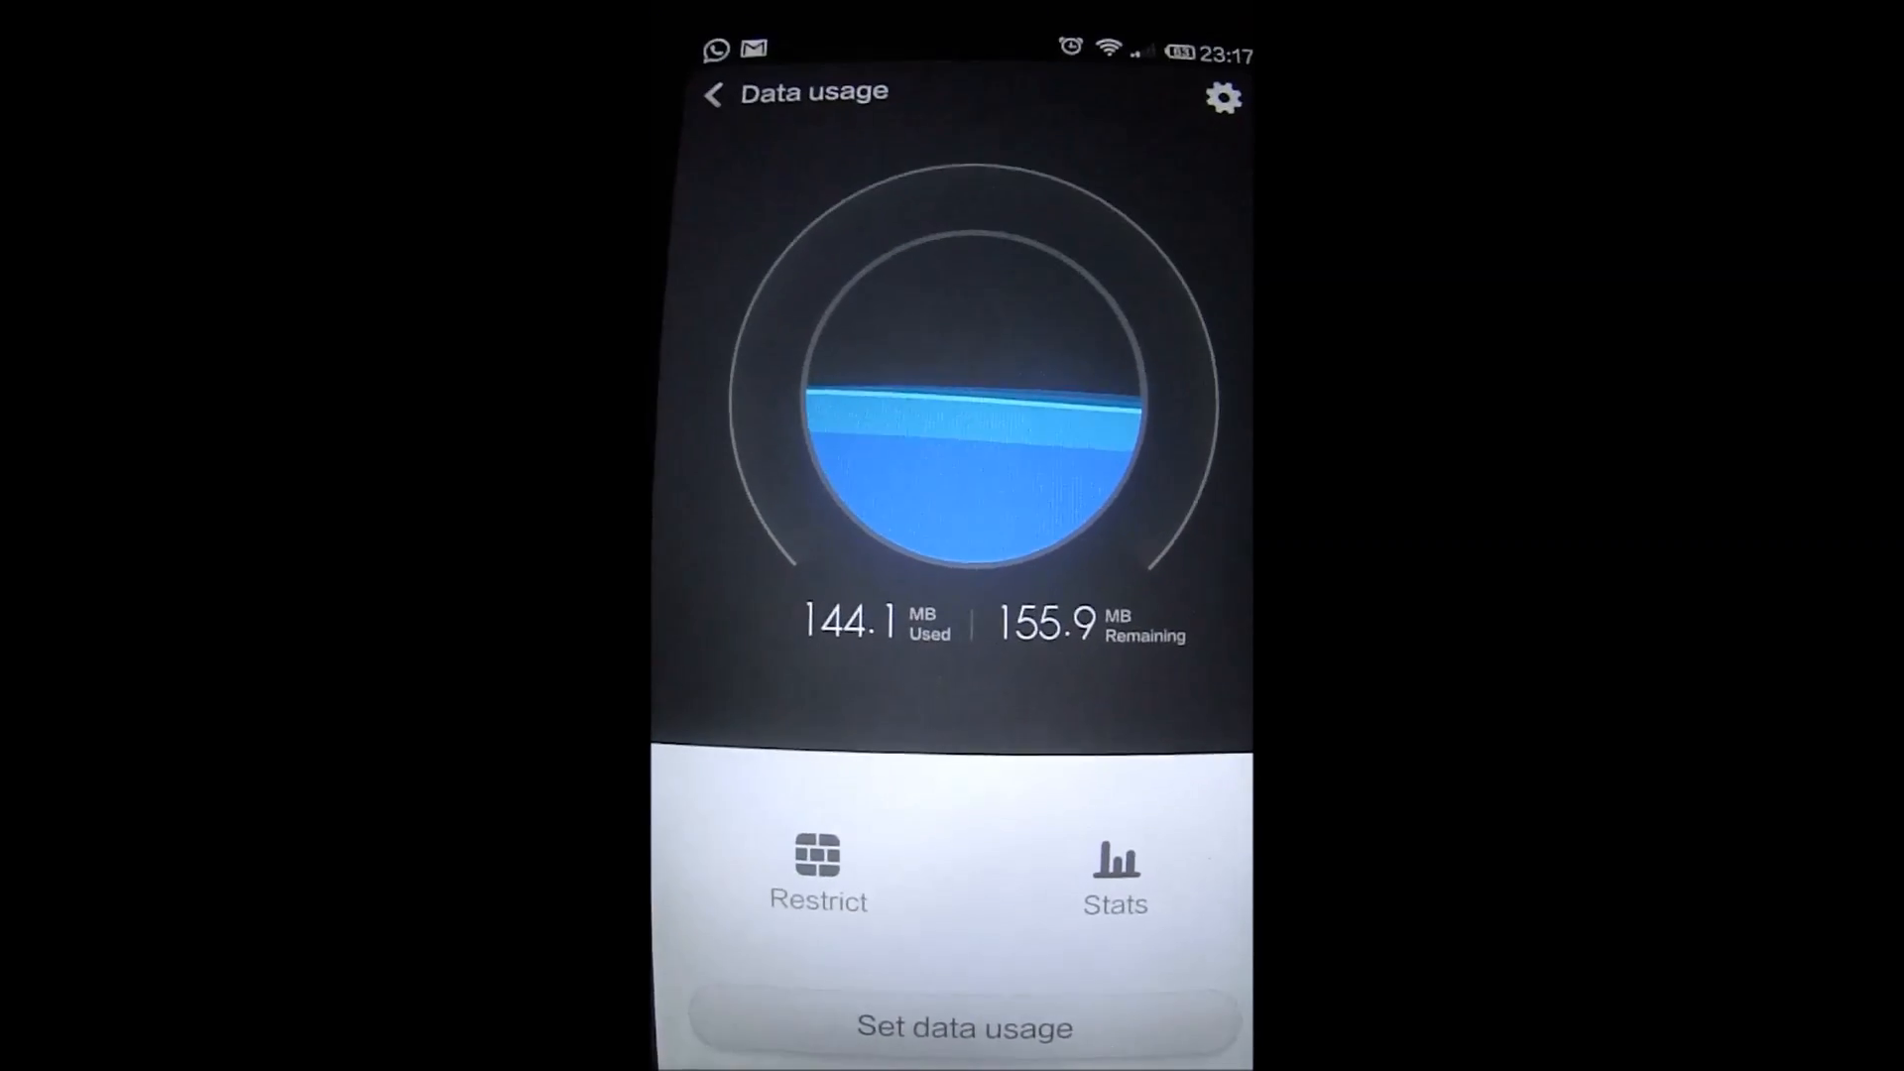
pyautogui.click(712, 94)
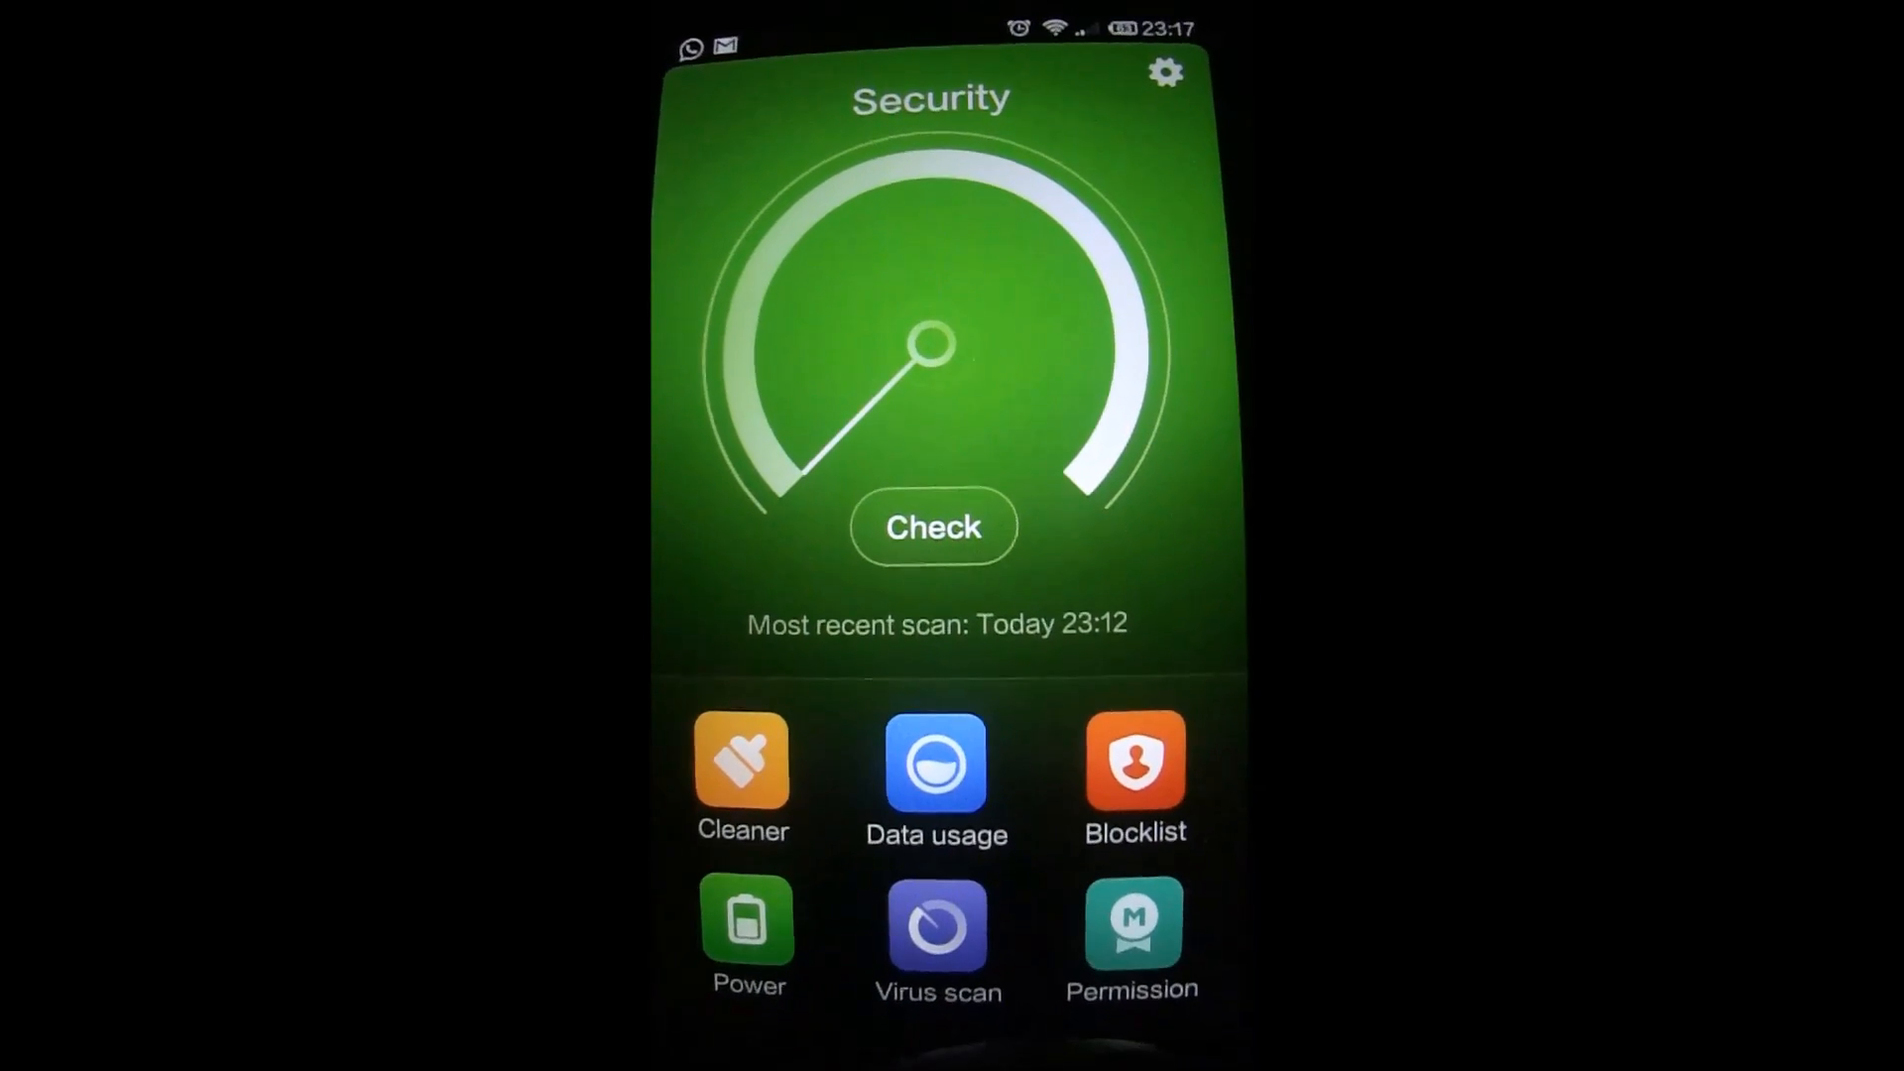